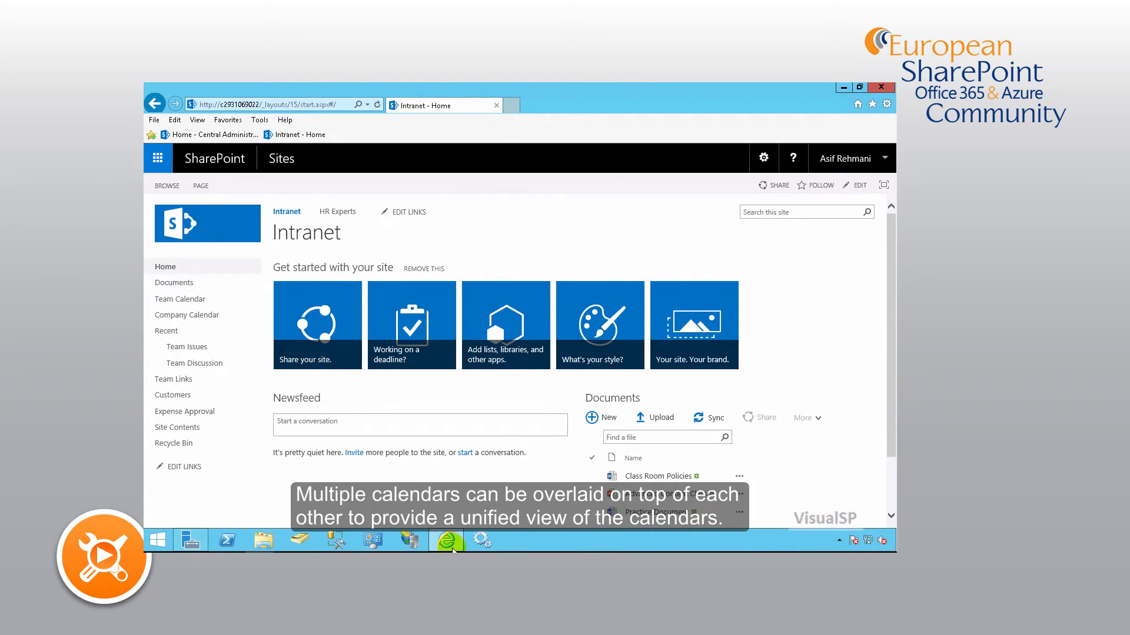
pyautogui.moveTo(179, 299)
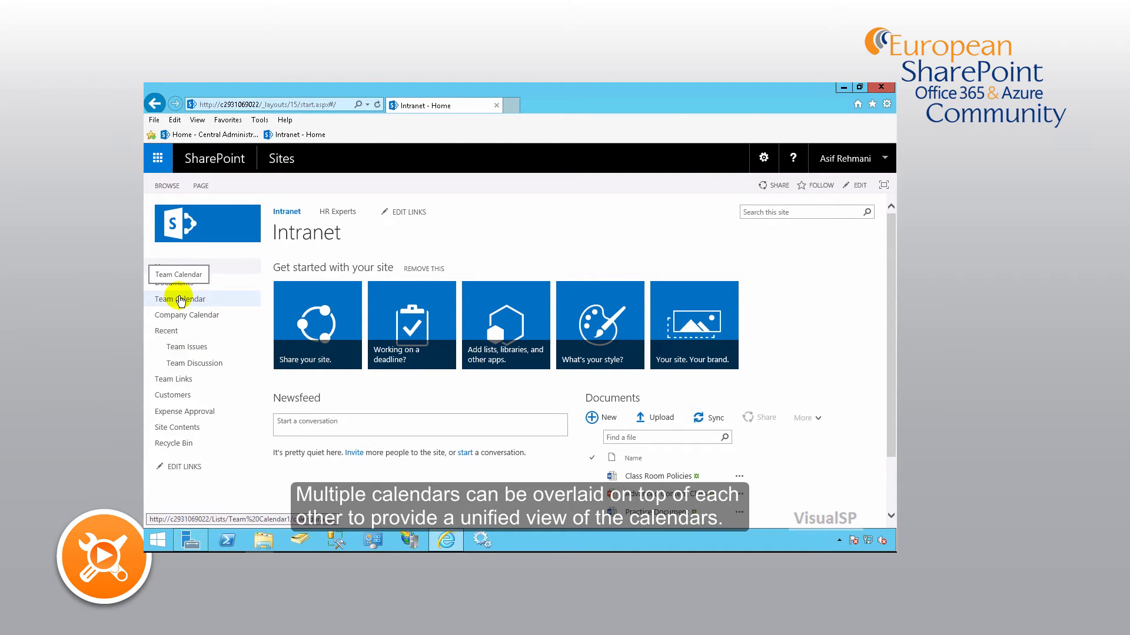
# Look over the Company Calendar from the Intranet, then return to the Team Calendar showing July 2016 events.
pyautogui.click(179, 298)
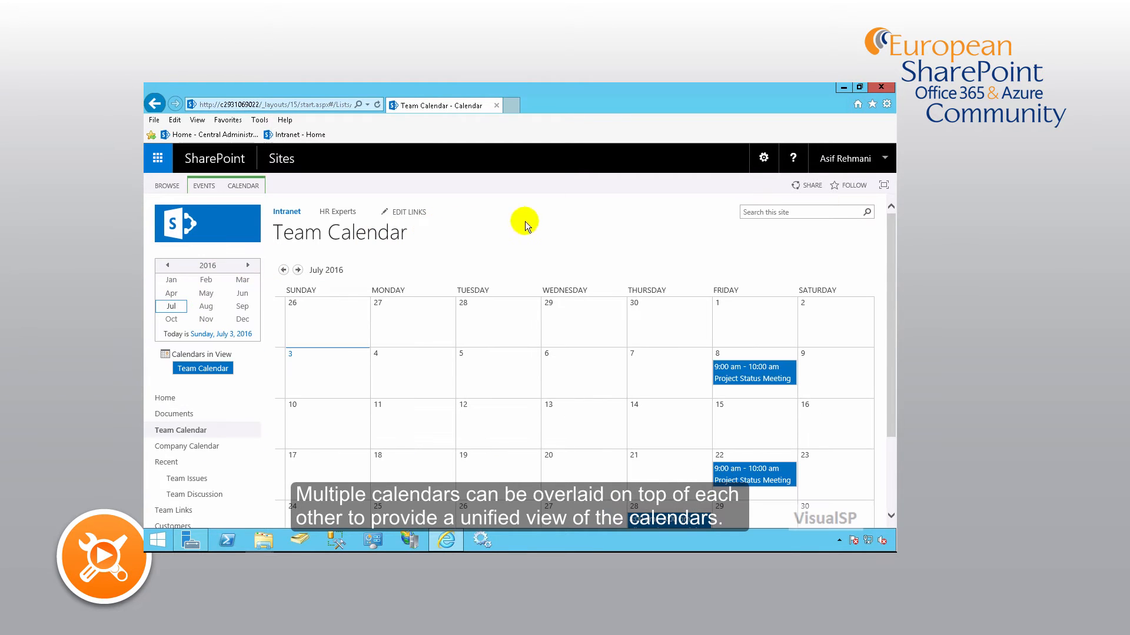
pyautogui.moveTo(623, 229)
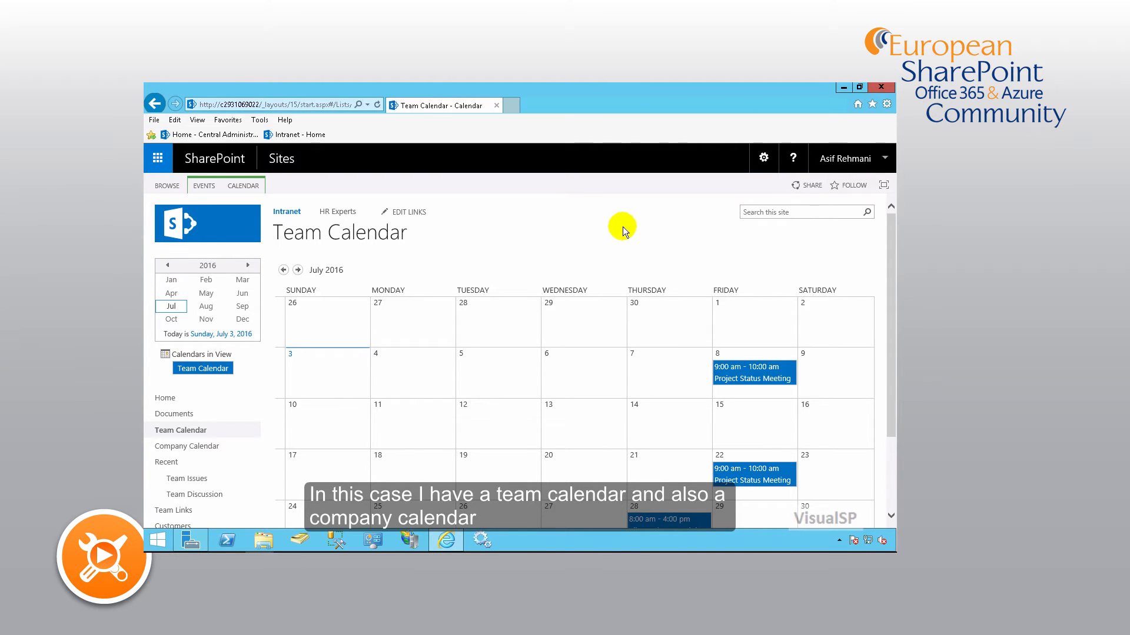
pyautogui.click(187, 446)
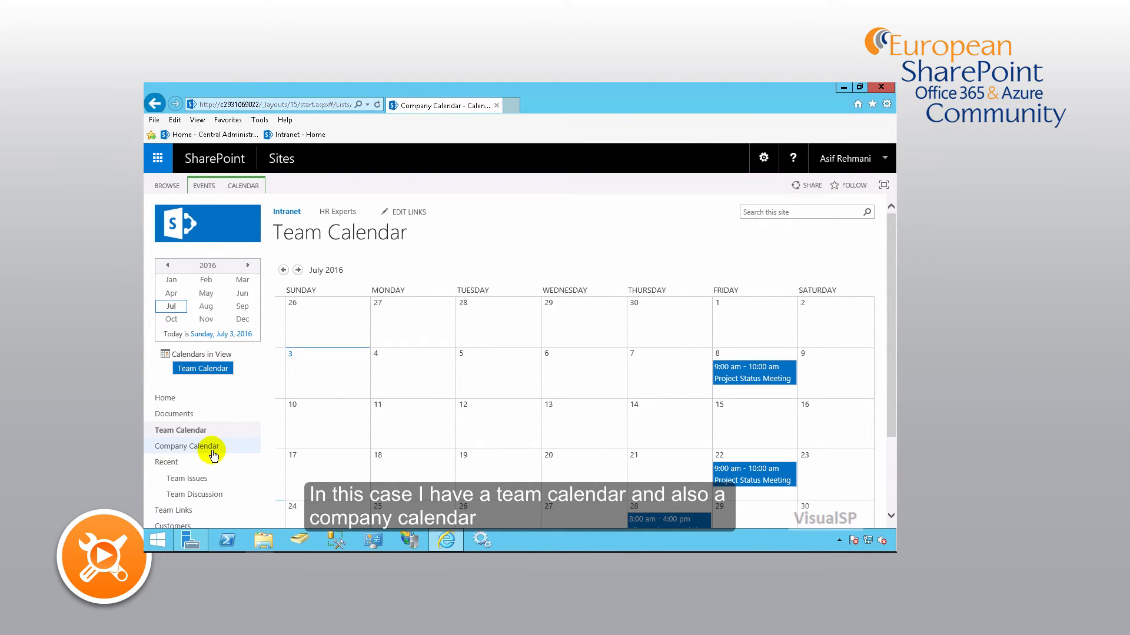
pyautogui.click(191, 446)
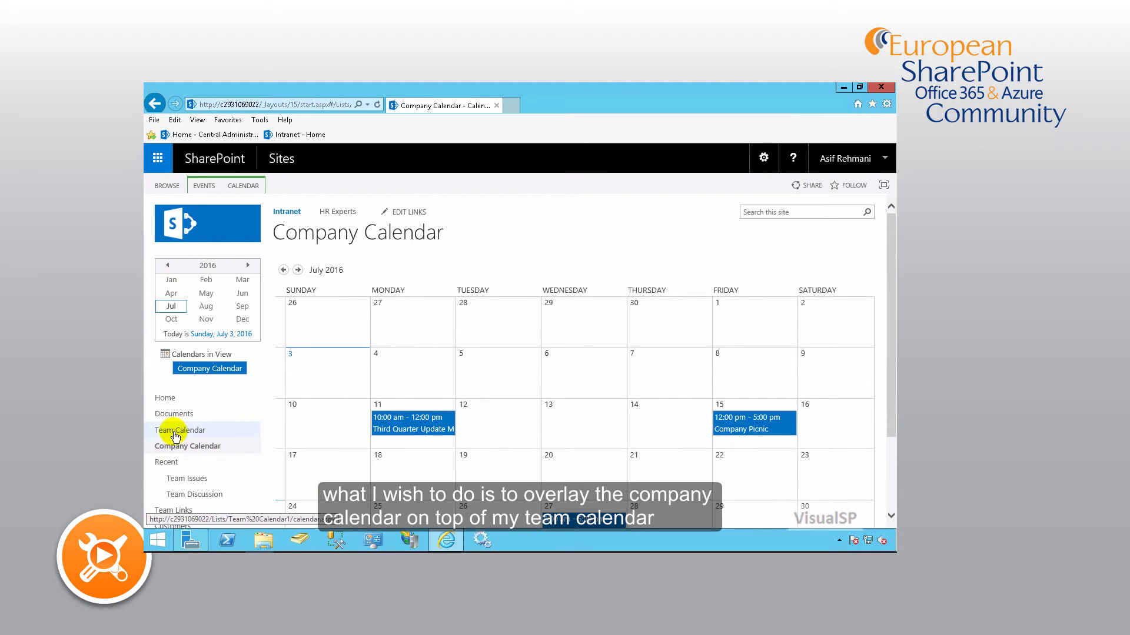
pyautogui.click(180, 431)
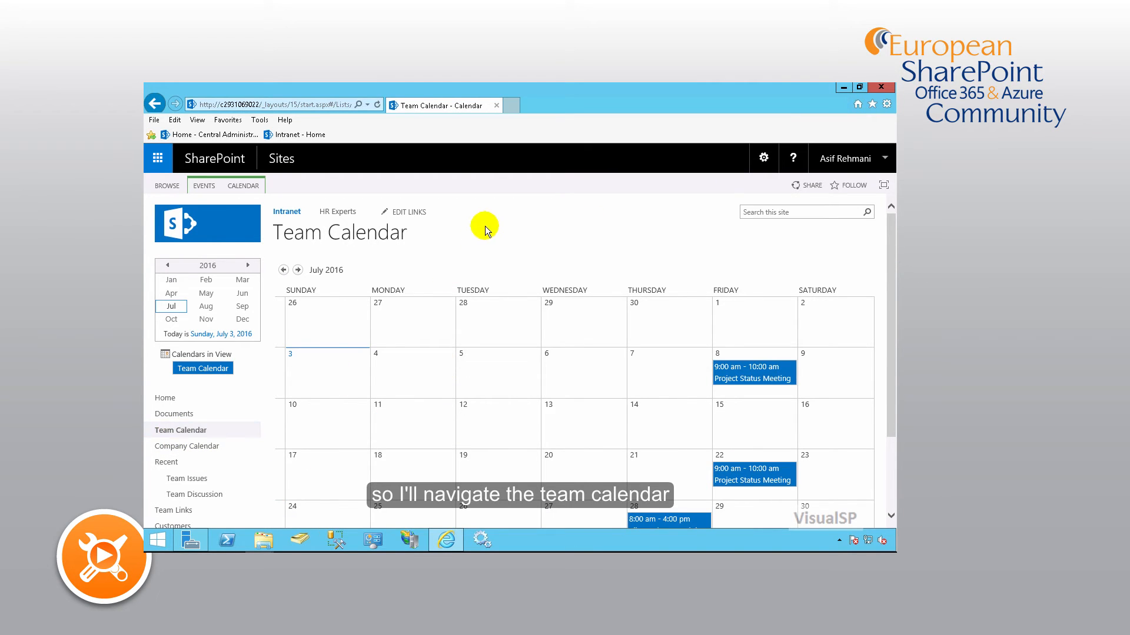
# Start a New Calendar from the Team Calendar's Calendars Overlay settings.
pyautogui.click(242, 184)
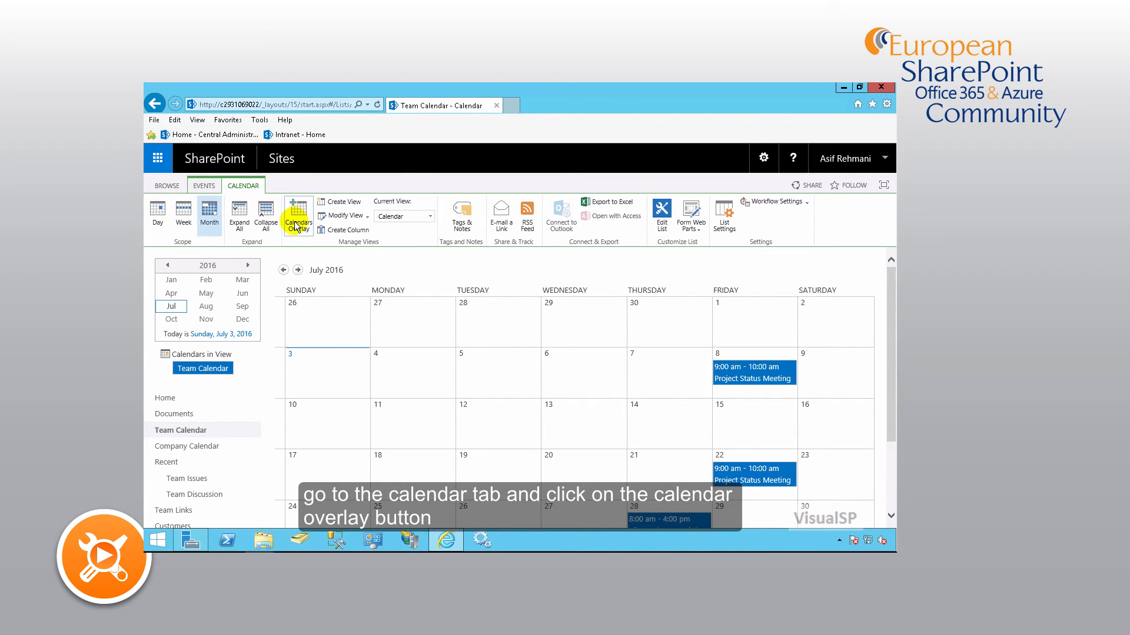
pyautogui.click(297, 217)
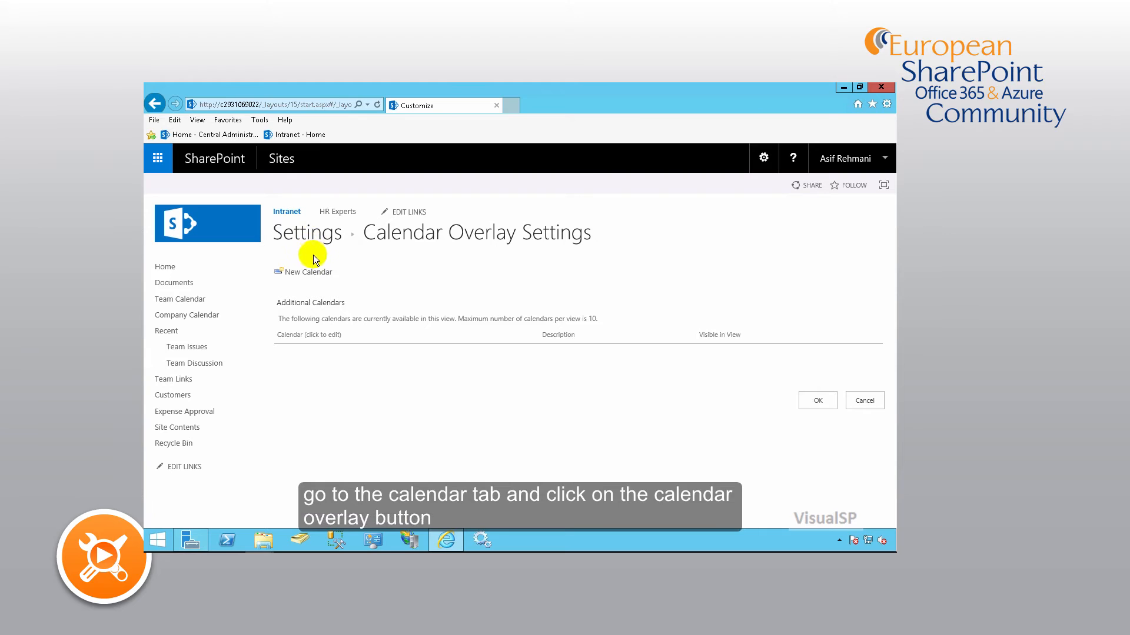
pyautogui.click(307, 272)
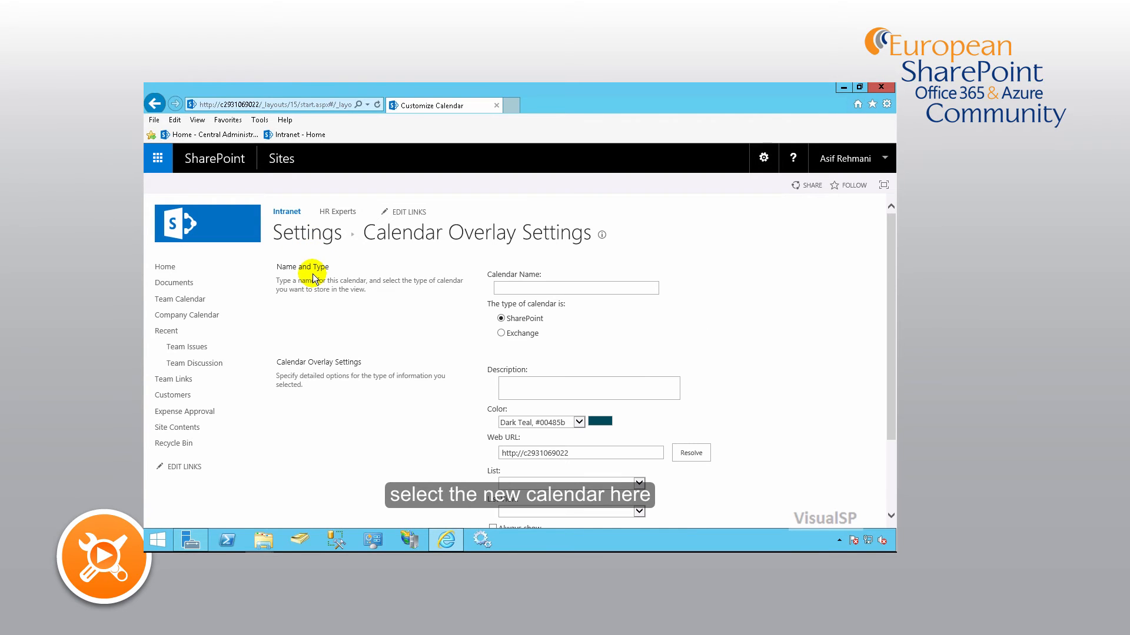
# Enter 'Company Events' as the calendar name and keep the SharePoint calendar type.
pyautogui.click(574, 288)
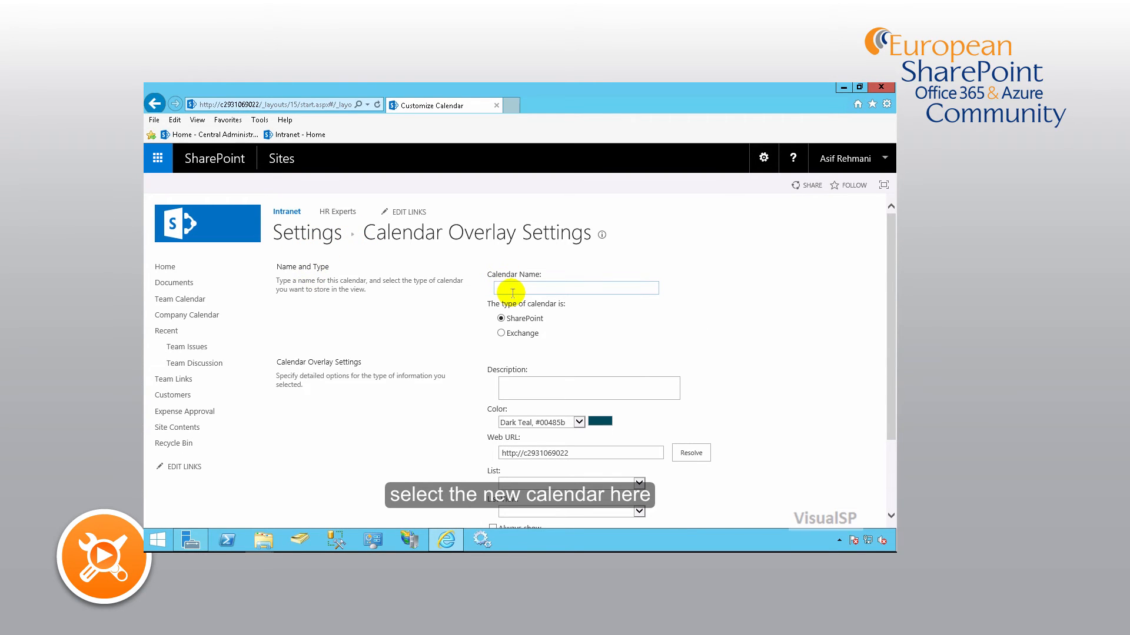
pyautogui.write('Company Events')
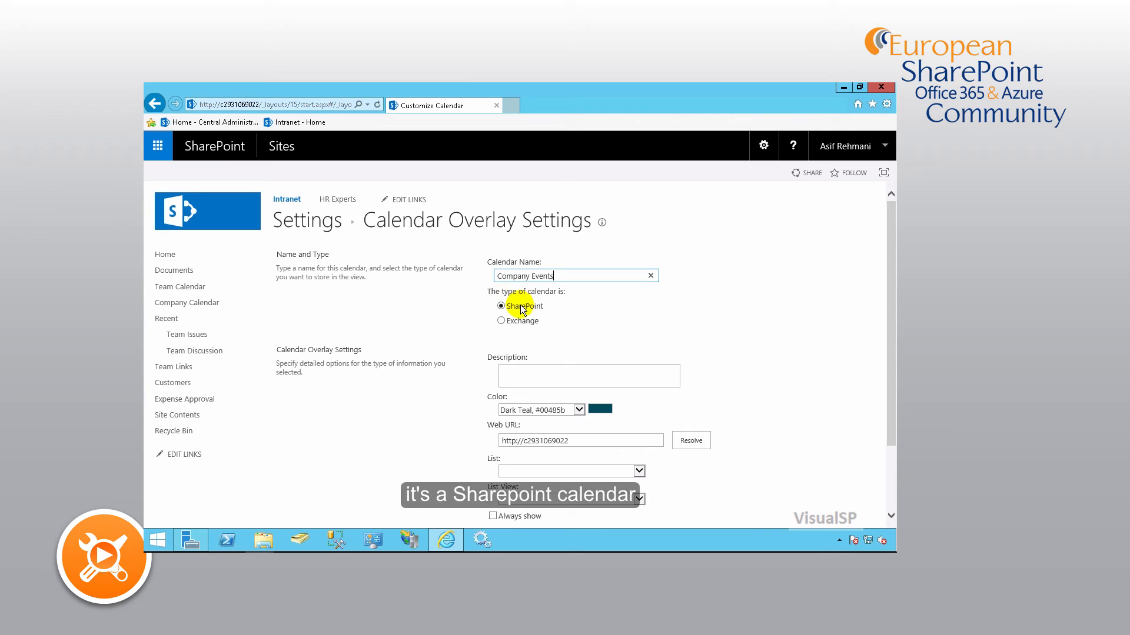
pyautogui.click(589, 374)
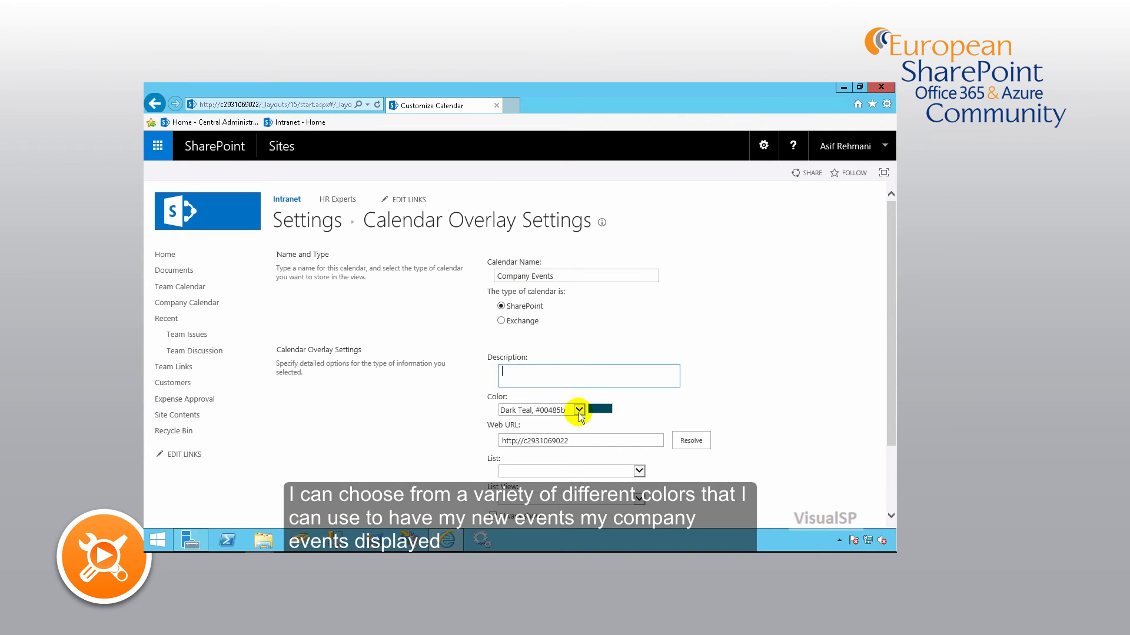
# Set the overlay colour to Dark Purple for the Company Calendar list and confirm the overlay.
pyautogui.click(579, 410)
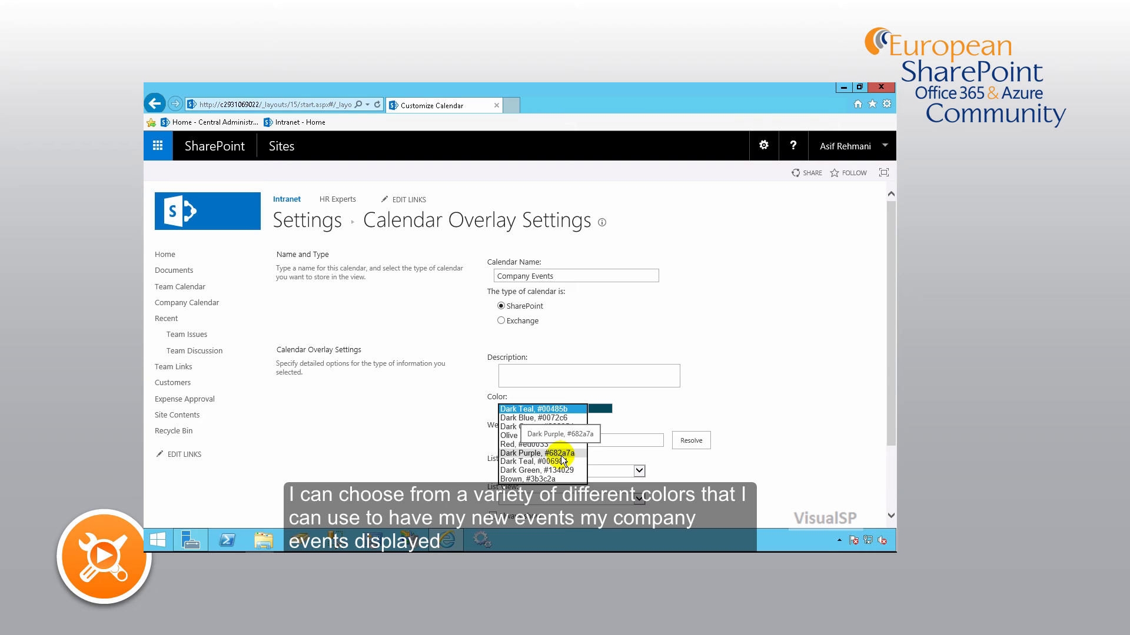
pyautogui.click(537, 451)
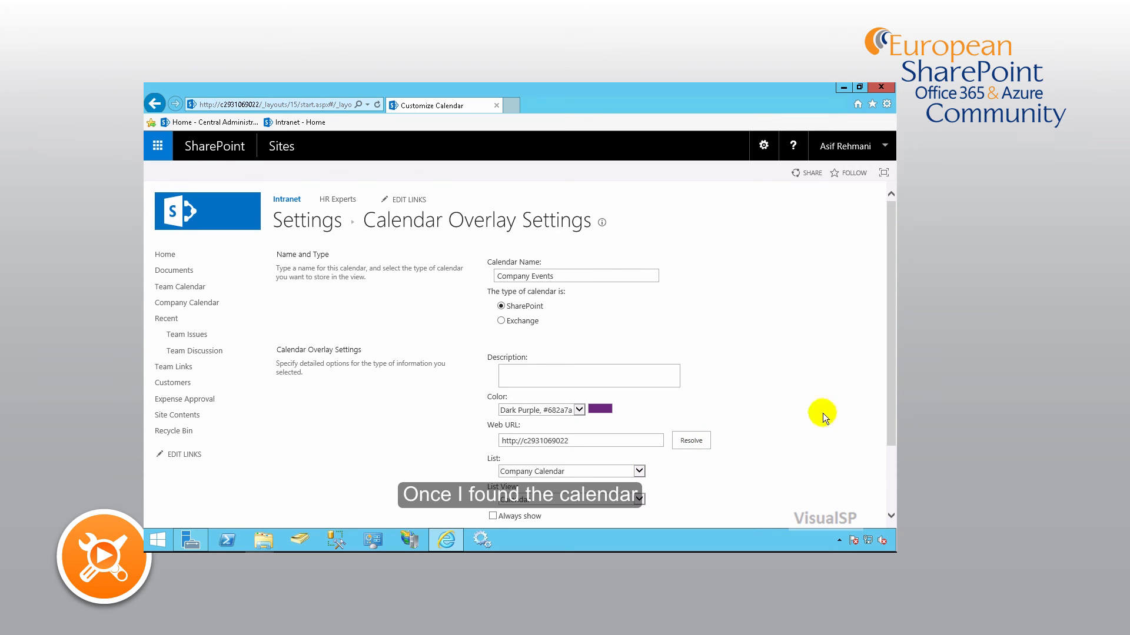
pyautogui.scroll(-3)
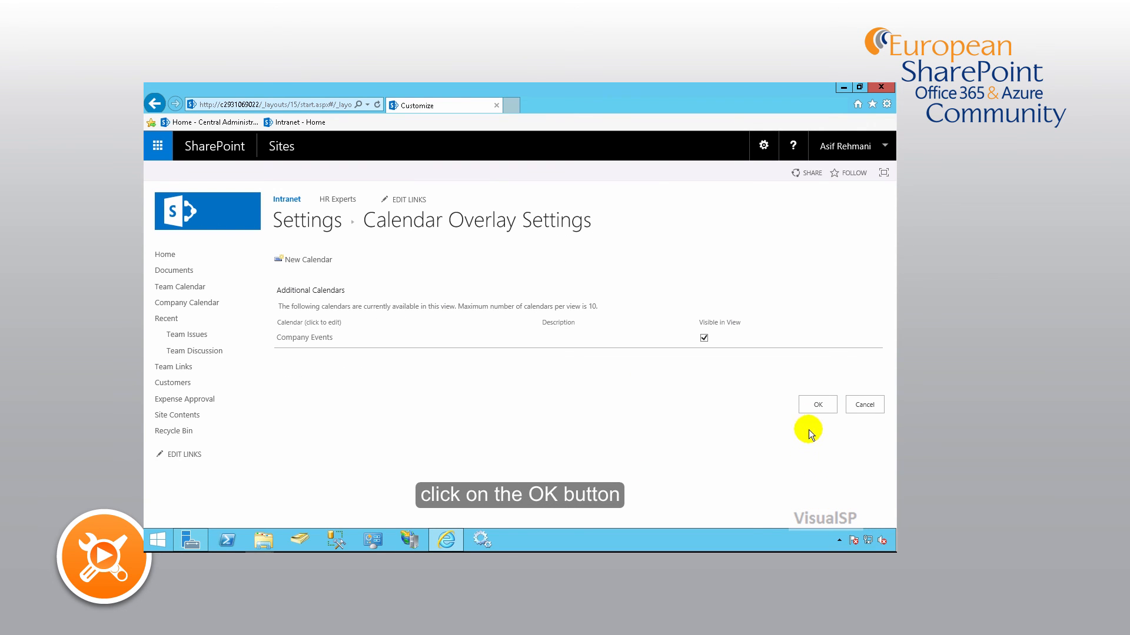
pyautogui.click(817, 404)
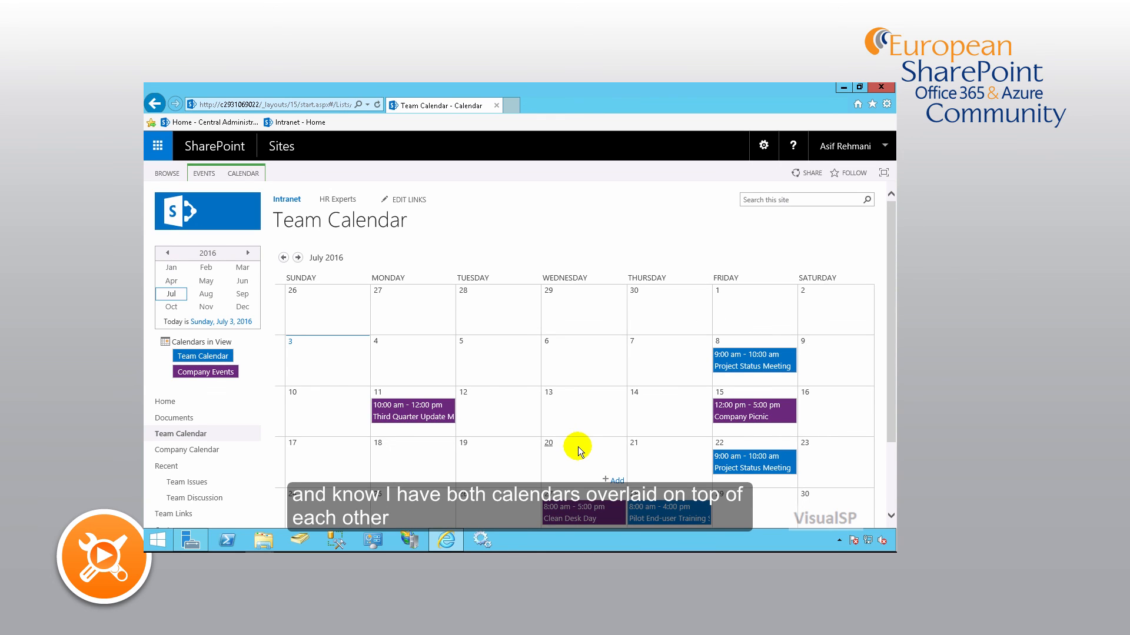